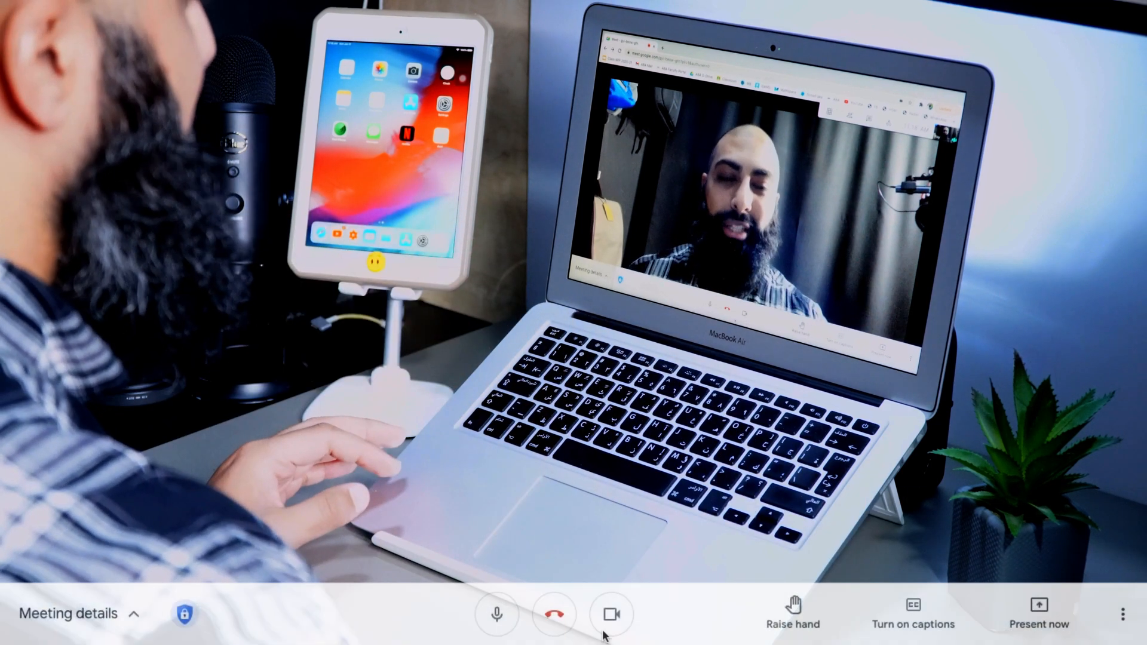
- Open Troubleshooting & help from More options to view the connection delay chart
{"action": "left_click", "coordinate": [1122, 614]}
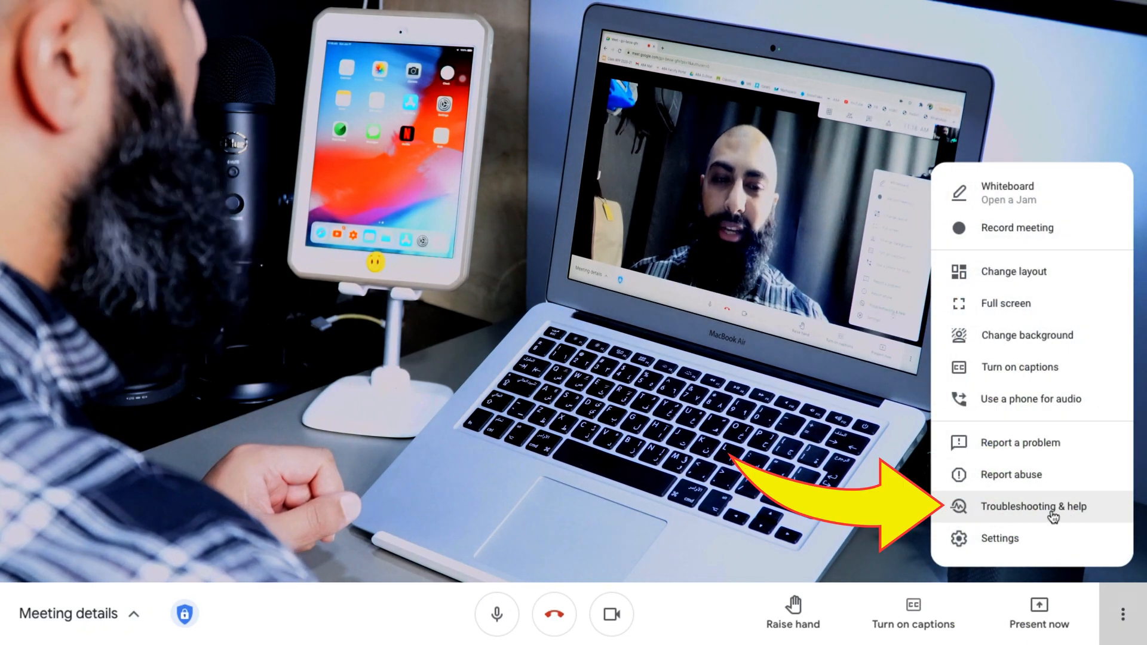
{"action": "left_click", "coordinate": [1033, 507]}
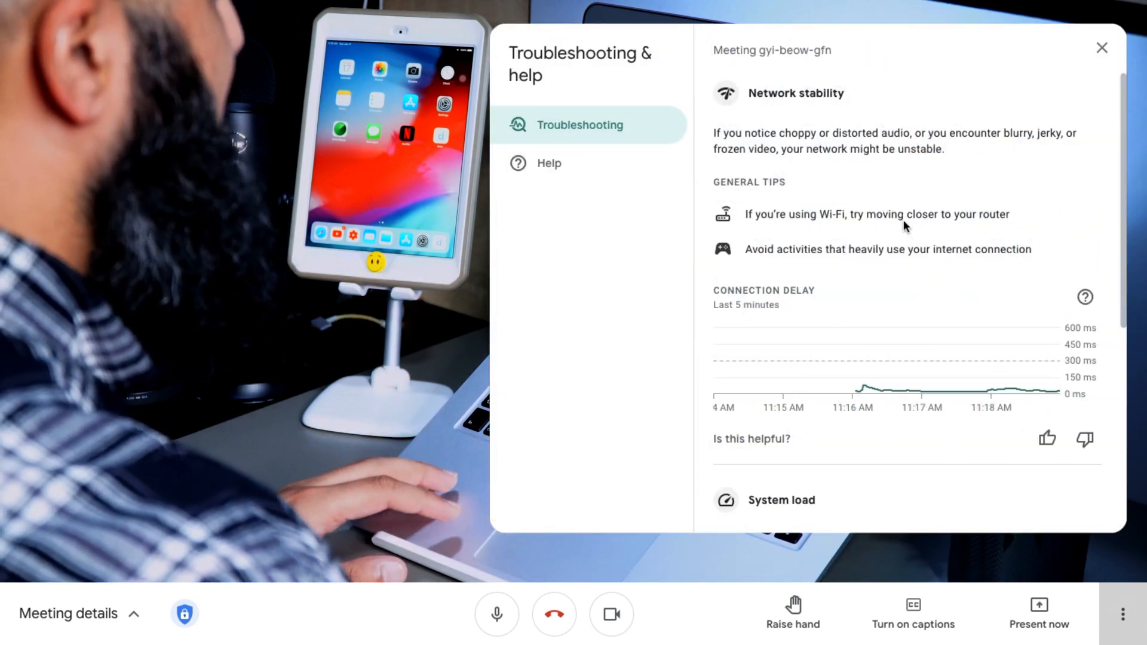
{"action": "mouse_move", "coordinate": [903, 393]}
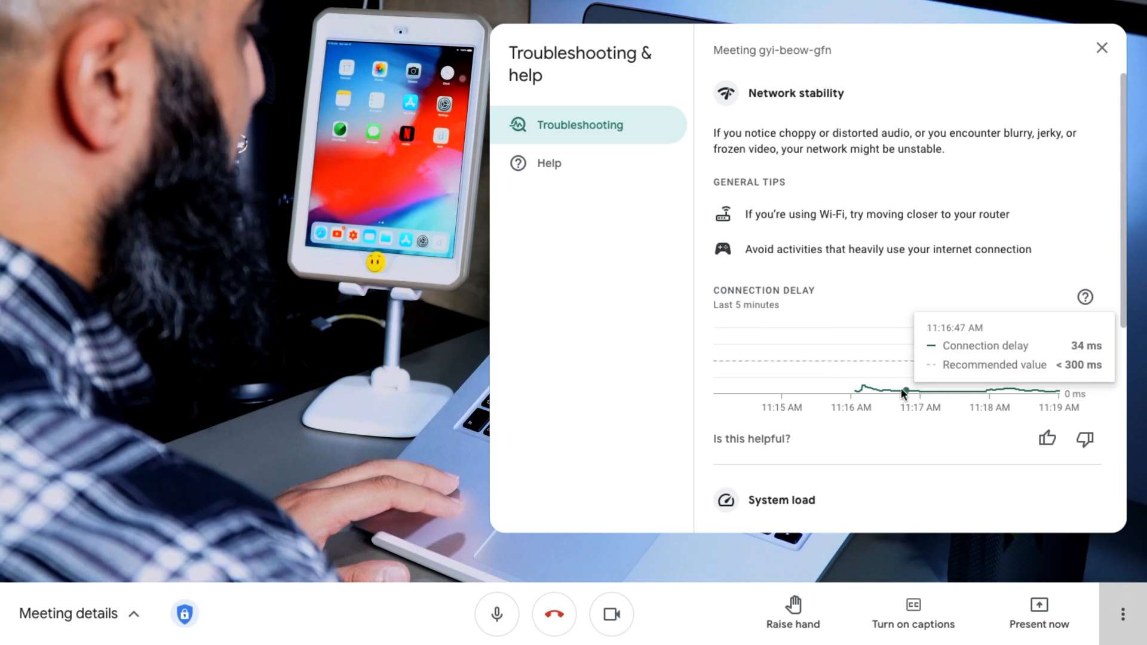
{"action": "mouse_move", "coordinate": [958, 393]}
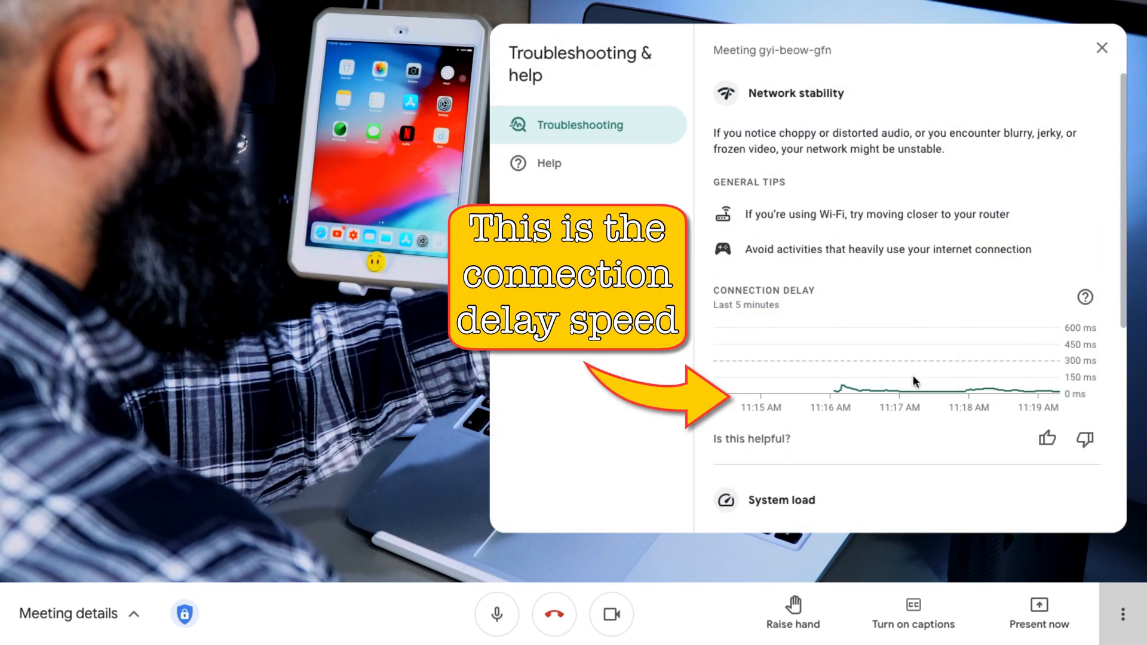
{"action": "mouse_move", "coordinate": [906, 393]}
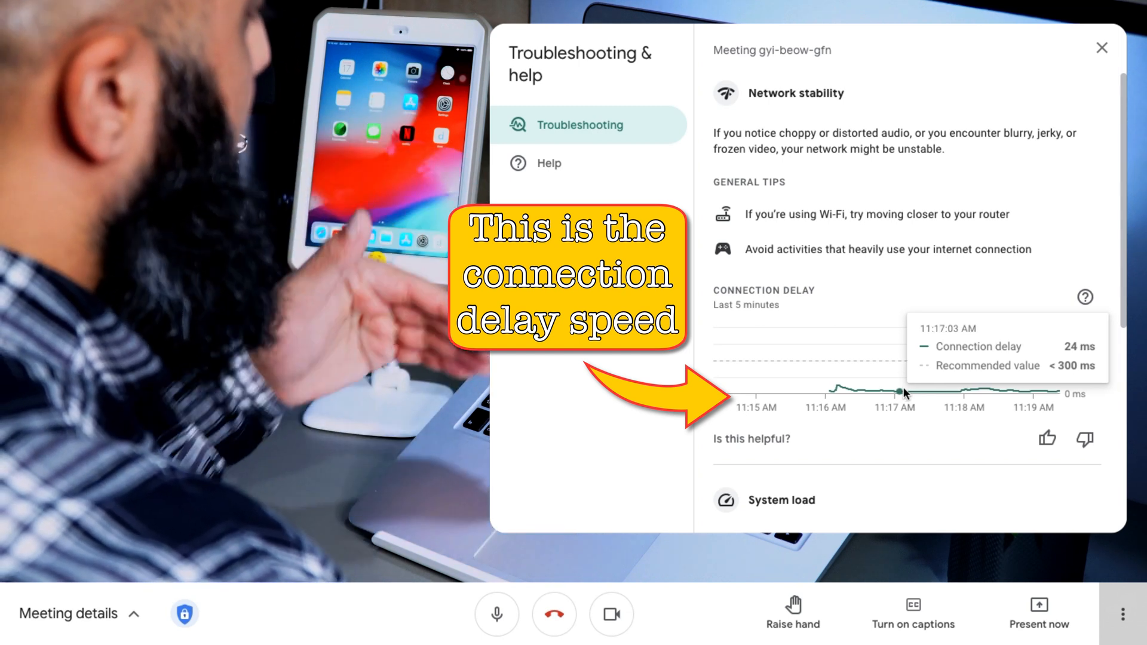
{"action": "mouse_move", "coordinate": [951, 271]}
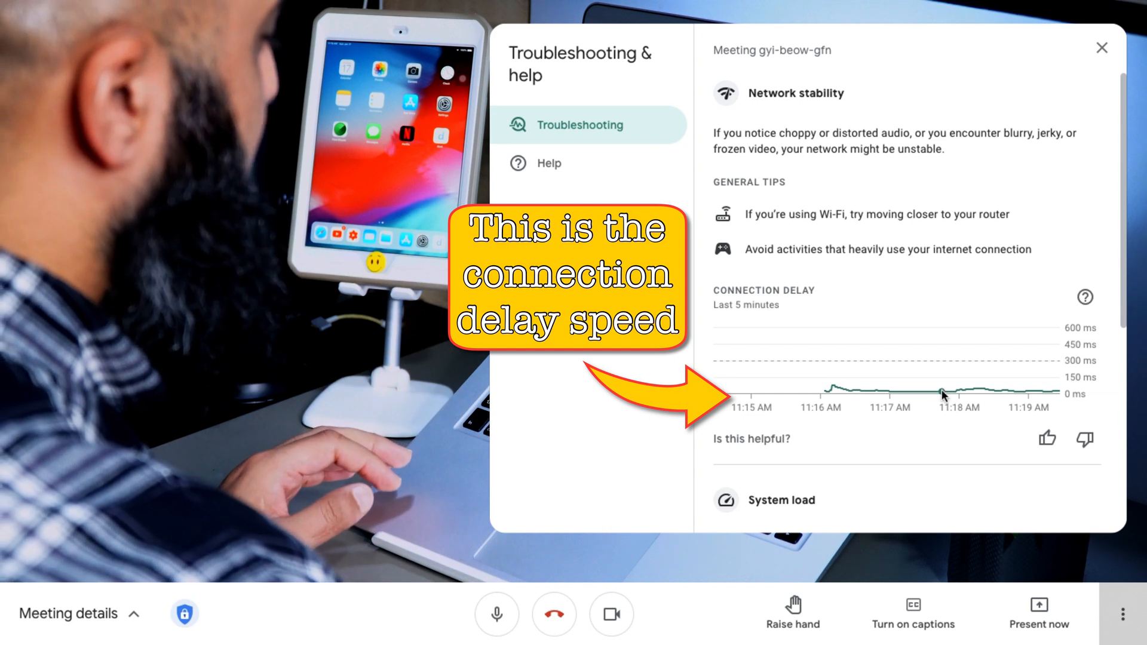
{"action": "mouse_move", "coordinate": [943, 395]}
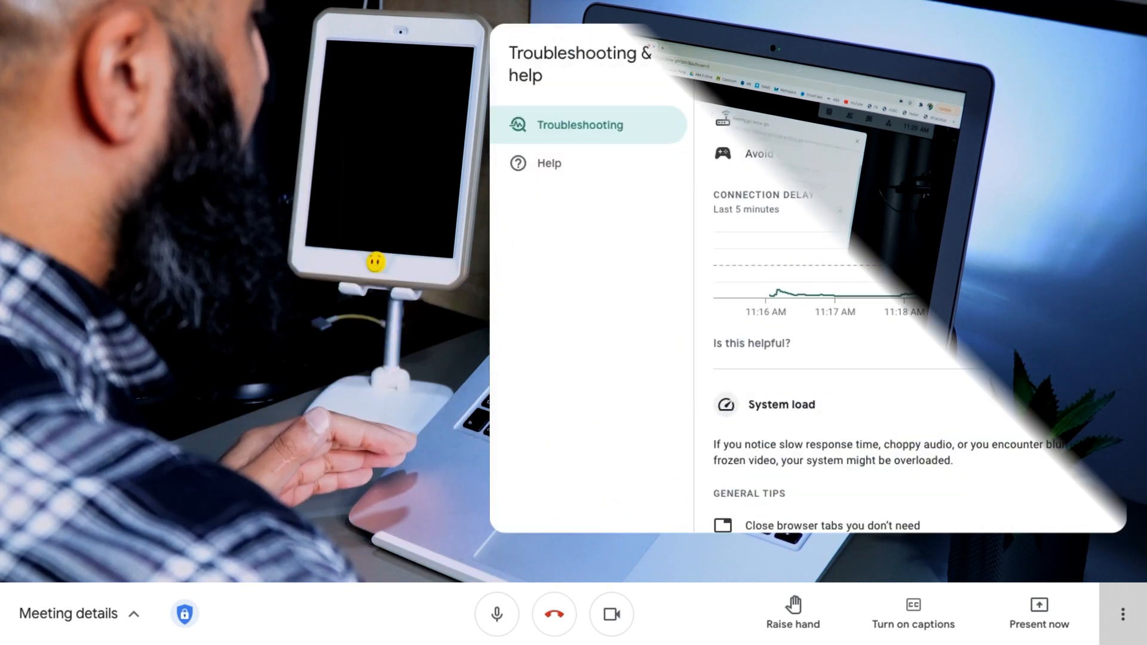
- Scroll the troubleshooting panel down to the System load CPU usage chart
{"action": "scroll", "scroll_direction": "down", "scroll_amount": 3}
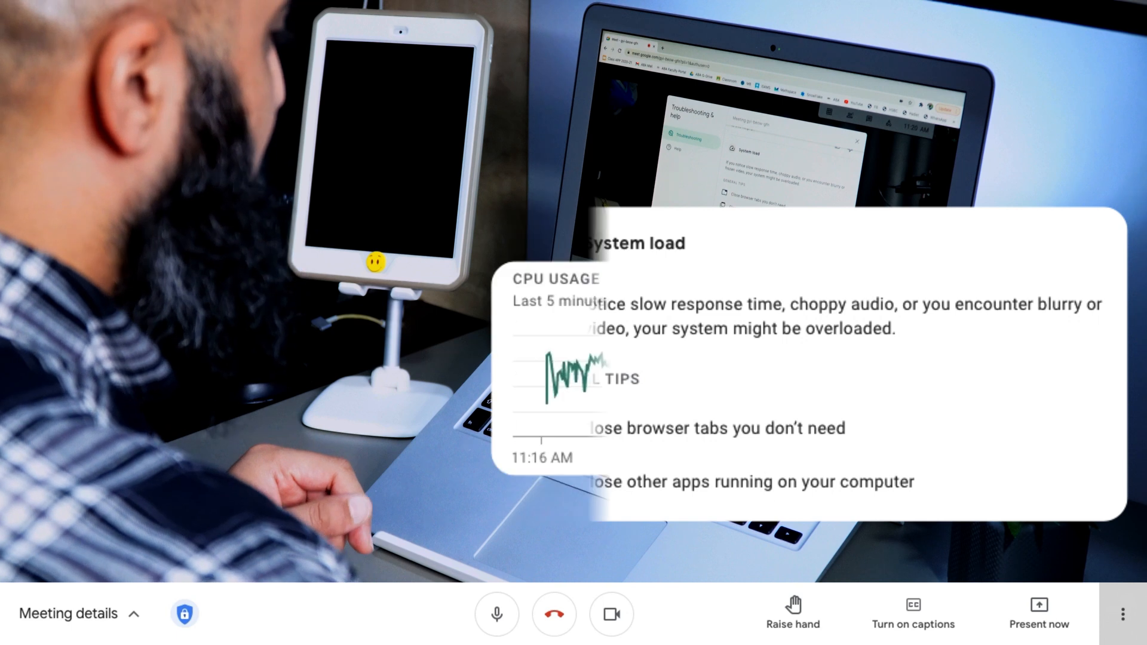
{"action": "mouse_move", "coordinate": [852, 376]}
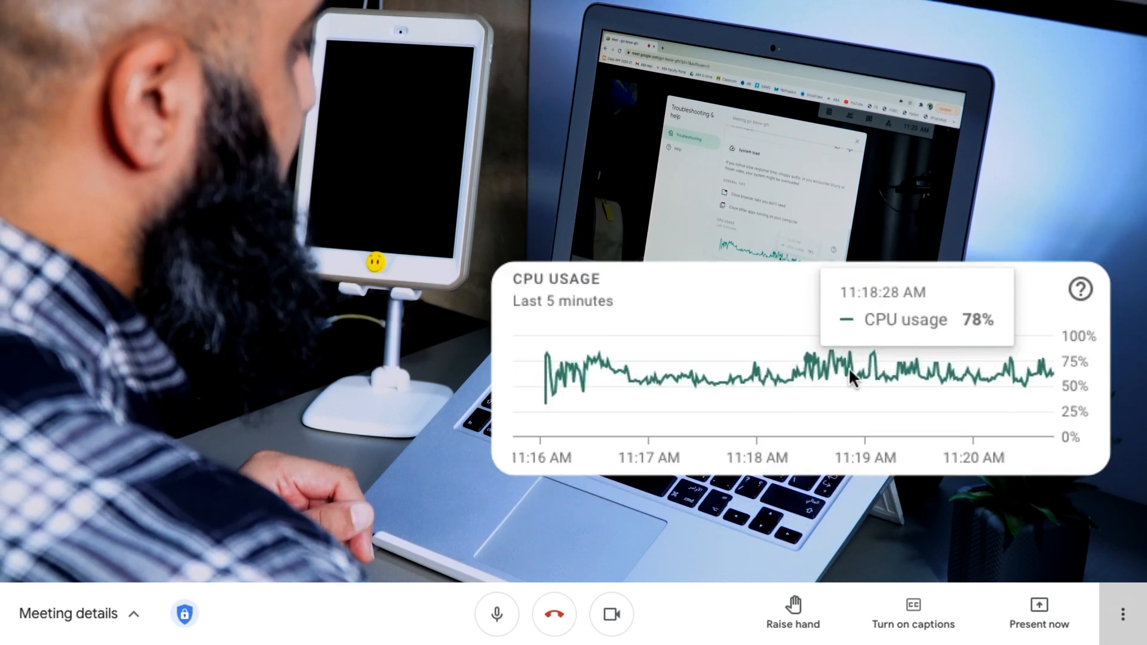
{"action": "mouse_move", "coordinate": [995, 380]}
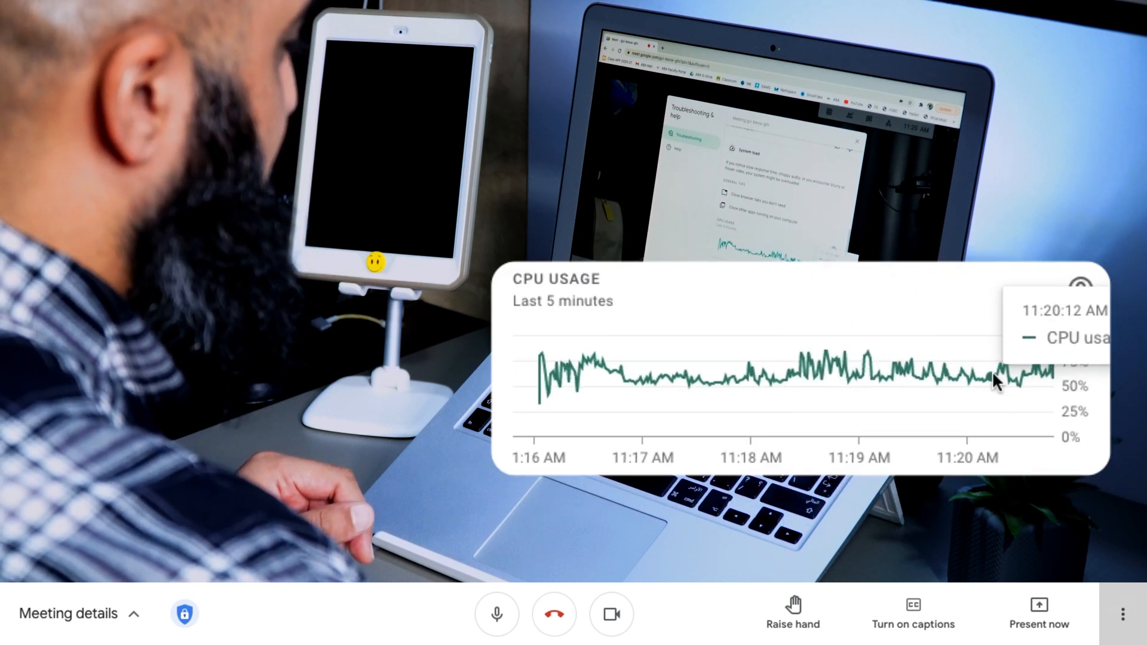
{"action": "mouse_move", "coordinate": [985, 383]}
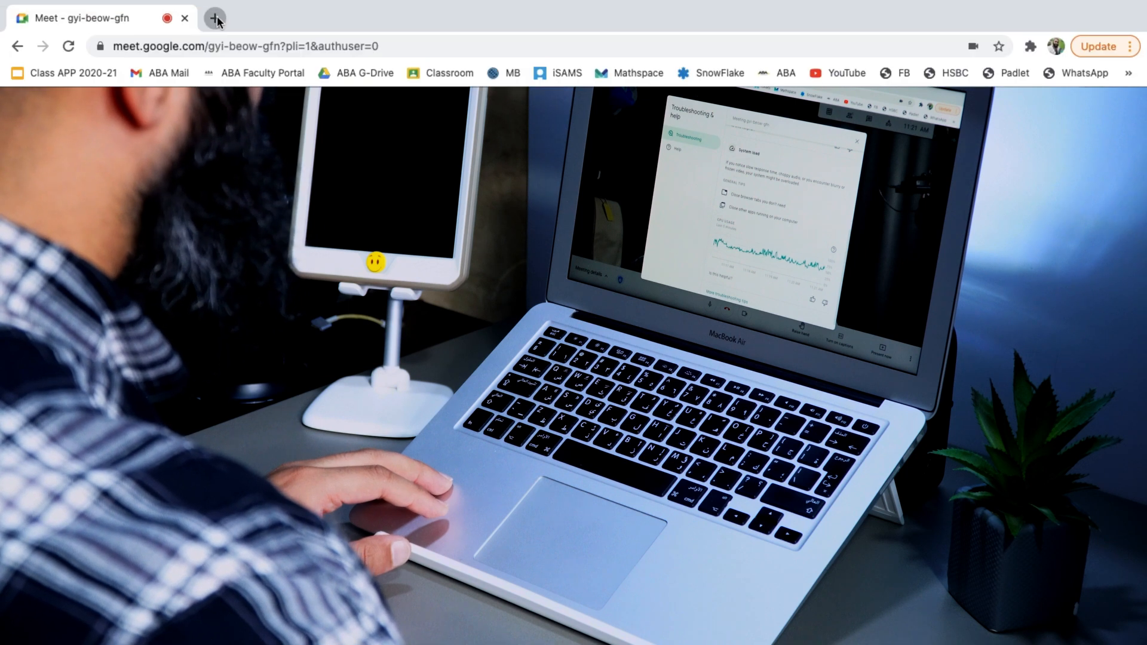
- Open extra Chrome tabs with Classroom, Mathspace and other bookmarked sites to raise CPU load
{"action": "left_click", "coordinate": [215, 18]}
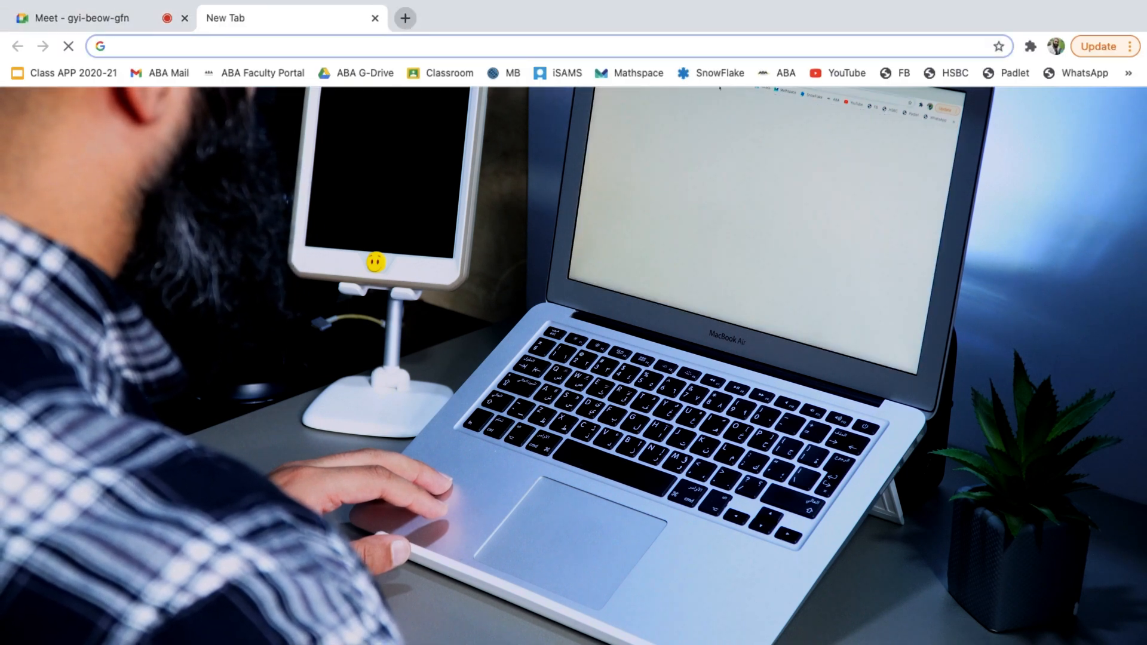
{"action": "left_click", "coordinate": [405, 18]}
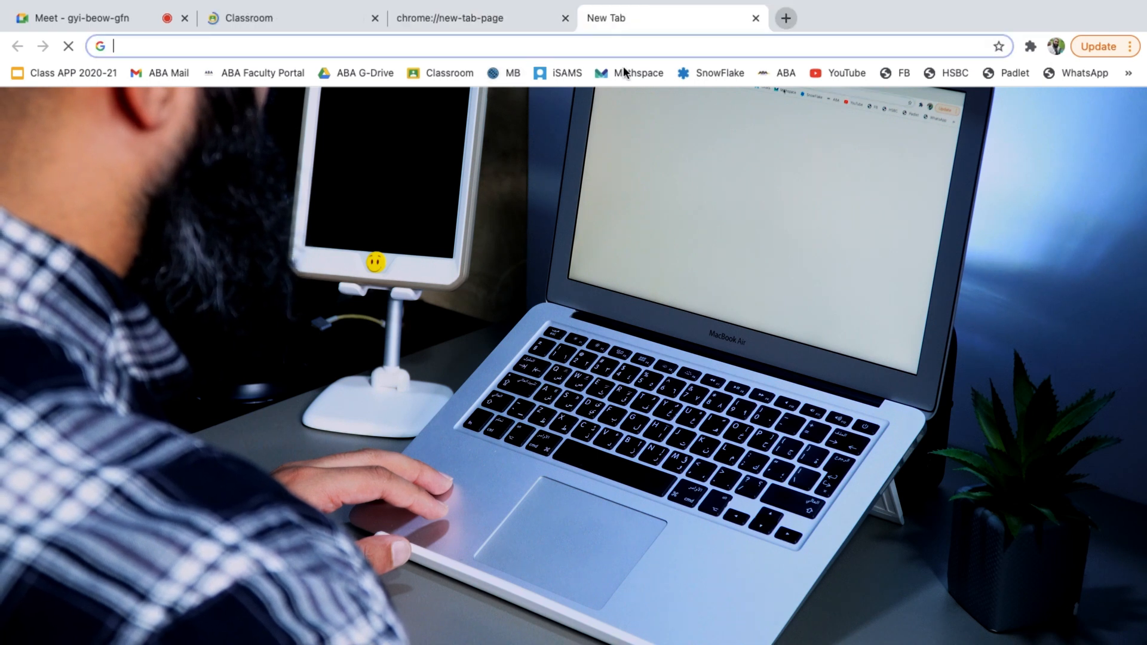
{"action": "left_click", "coordinate": [637, 73]}
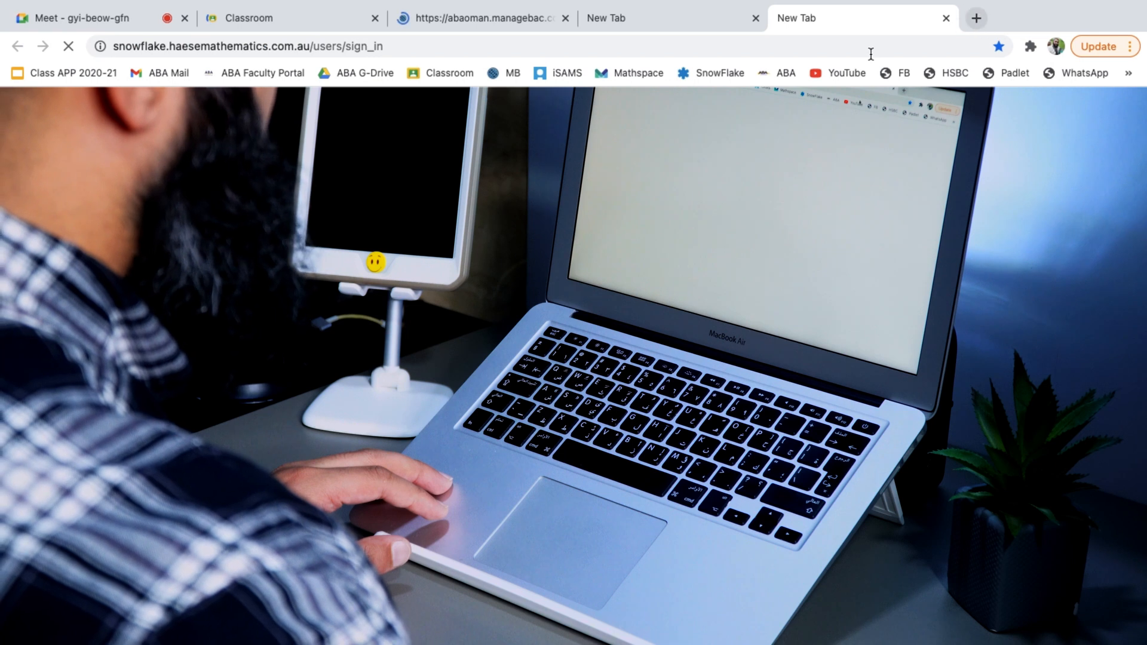
{"action": "left_click", "coordinate": [846, 73]}
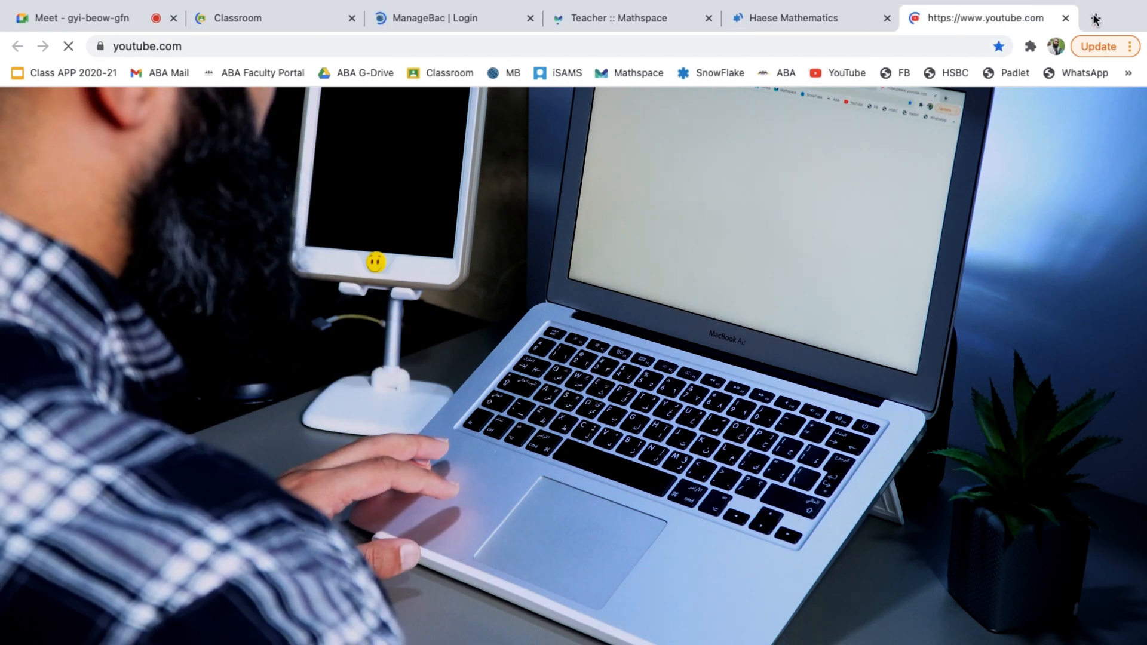
{"action": "left_click", "coordinate": [1095, 18]}
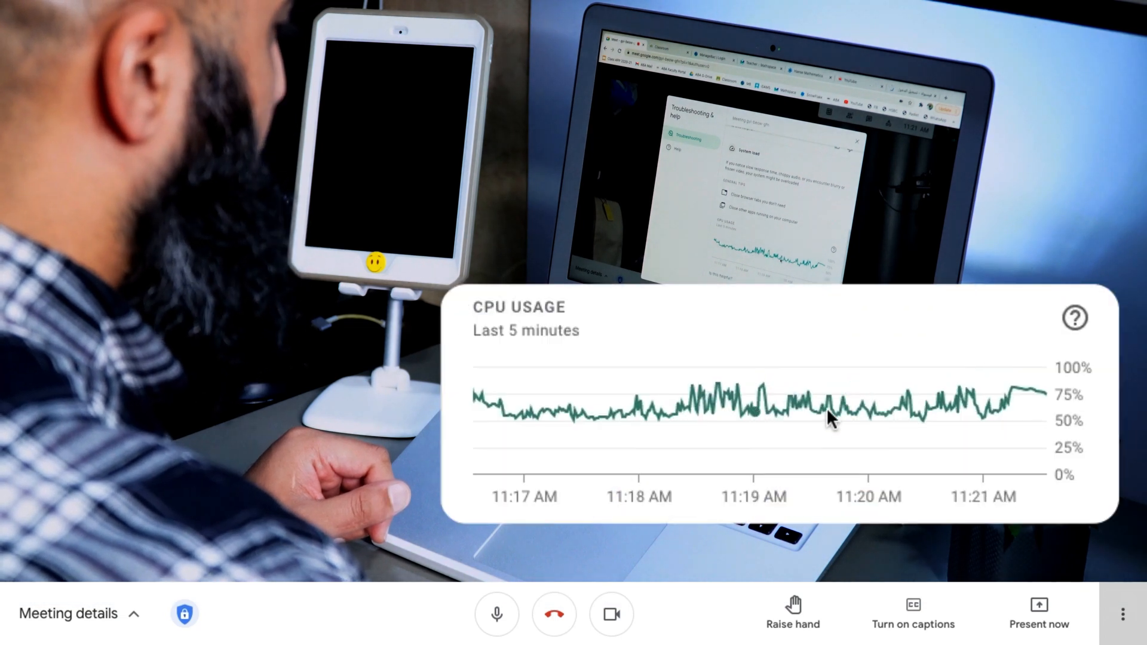
{"action": "mouse_move", "coordinate": [933, 424]}
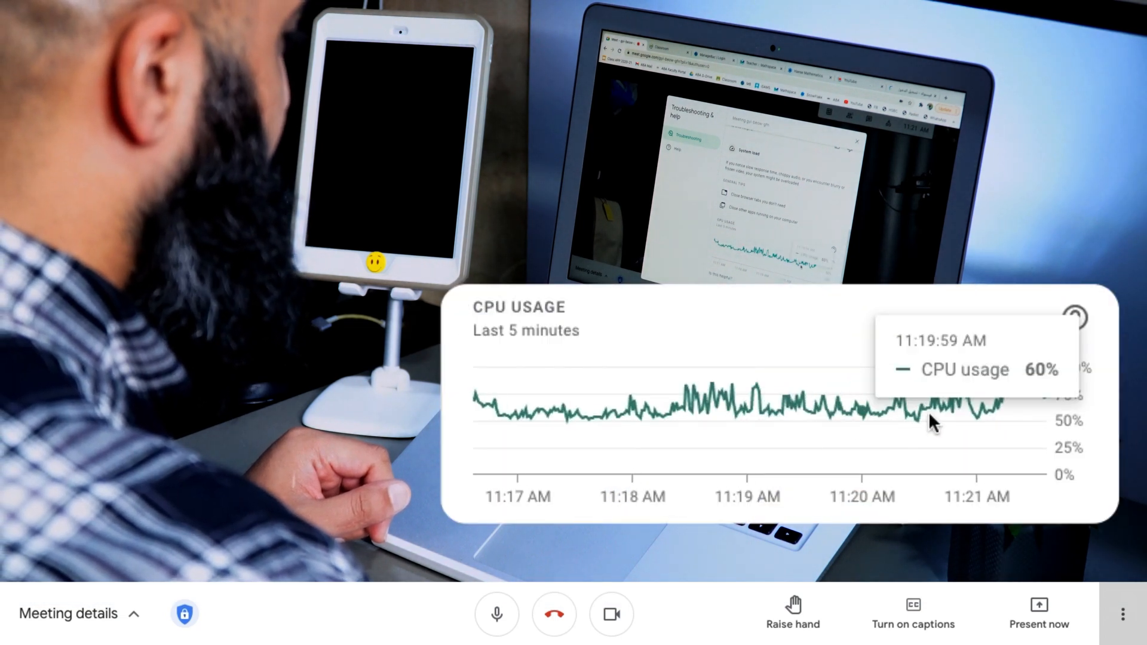
{"action": "mouse_move", "coordinate": [1020, 399]}
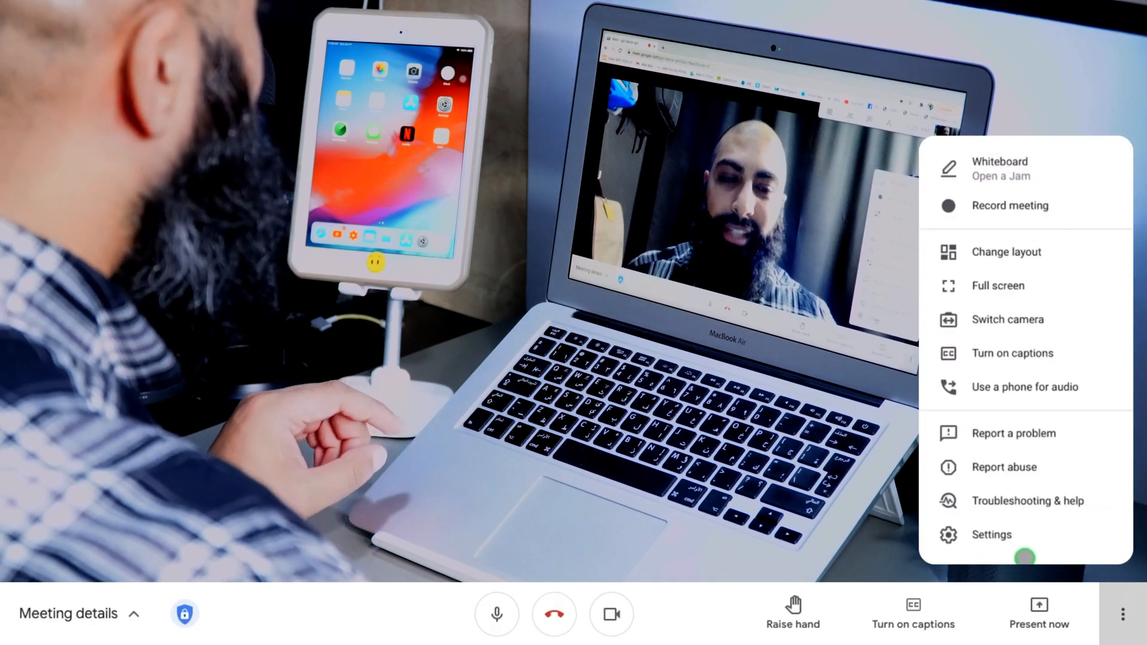
- In Settings > Audio, toggle Noise cancellation off and back on, then close Settings
{"action": "left_click", "coordinate": [991, 534]}
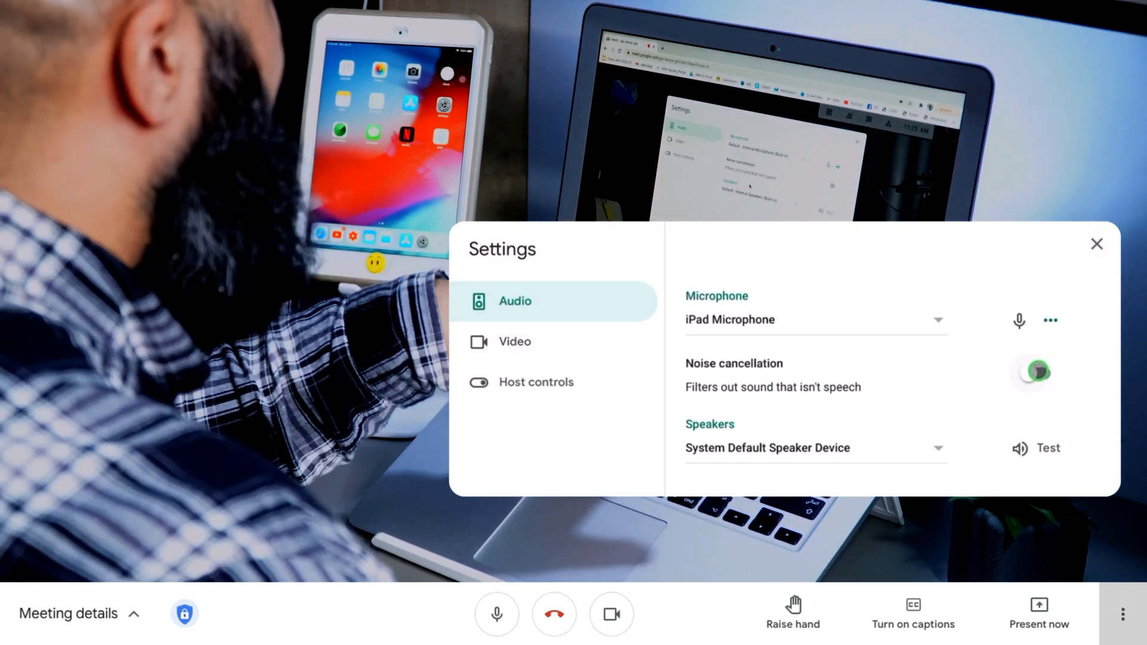
{"action": "left_click", "coordinate": [1034, 373]}
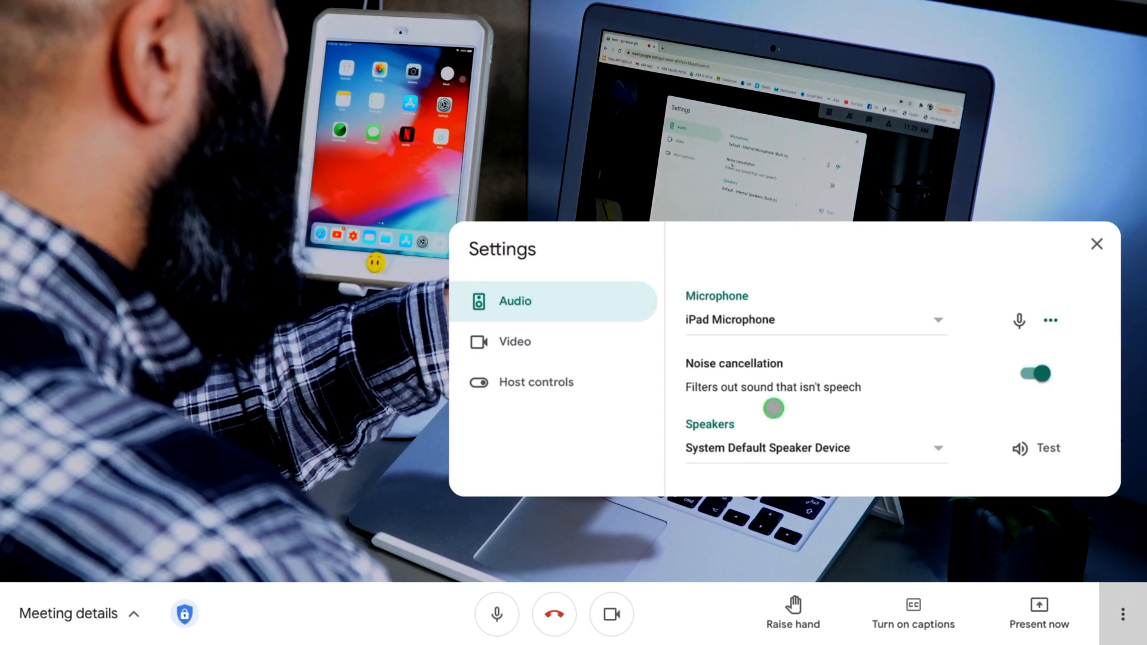
{"action": "left_click", "coordinate": [1034, 373]}
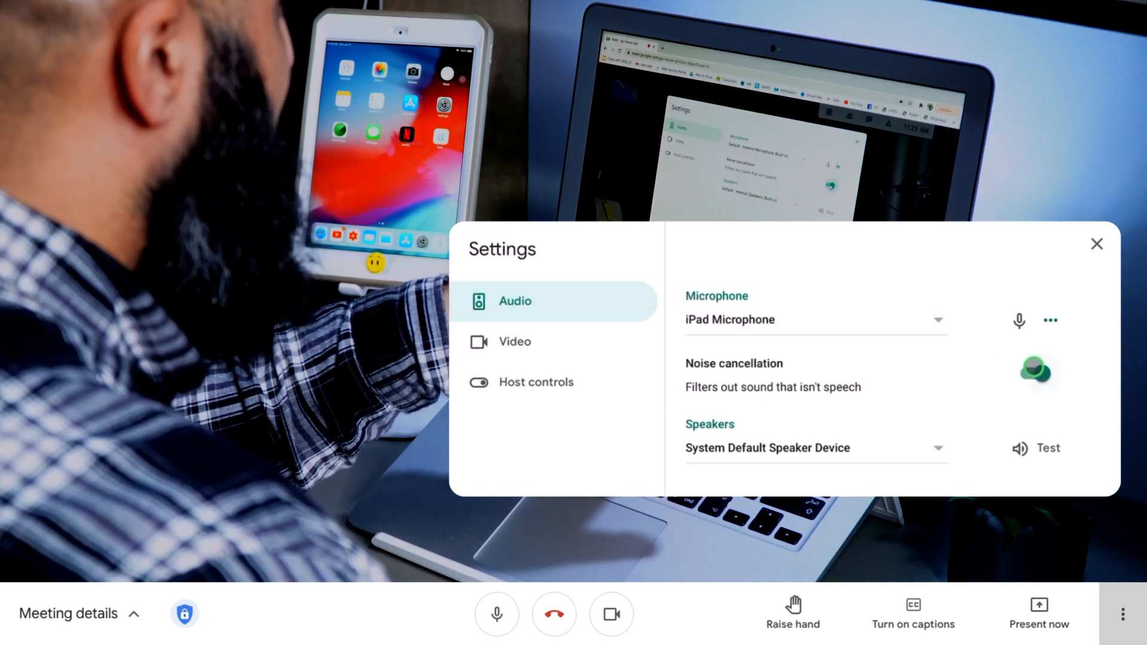
{"action": "left_click", "coordinate": [1037, 370]}
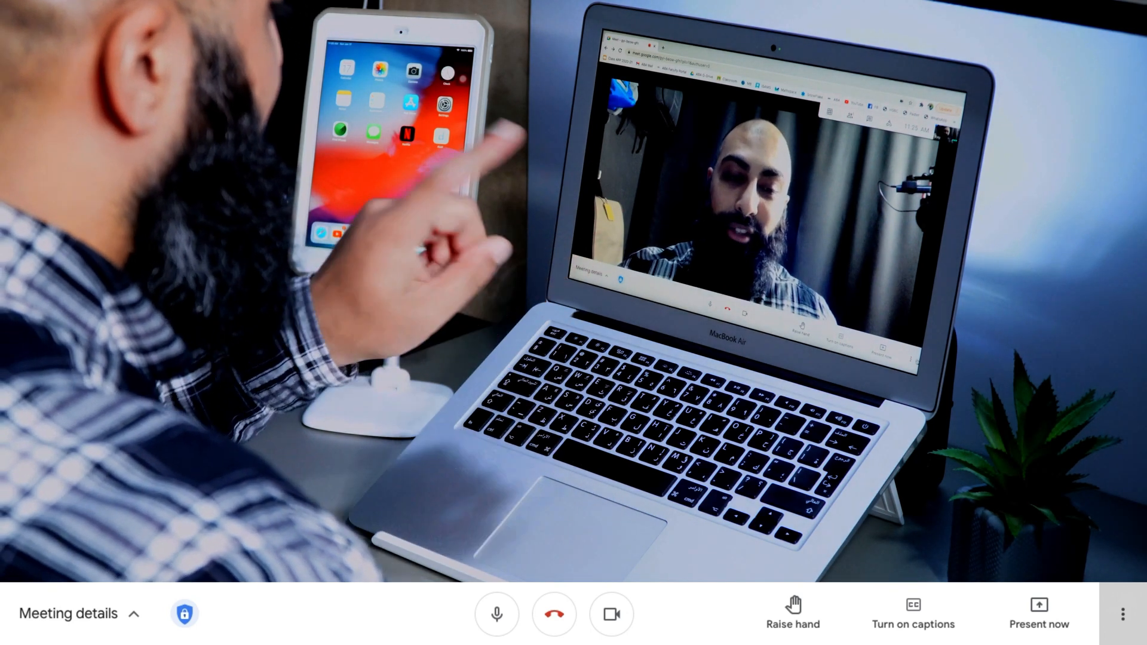
- In Settings > Video, set Send resolution to Standard definition (360p)
{"action": "left_click", "coordinate": [1125, 612]}
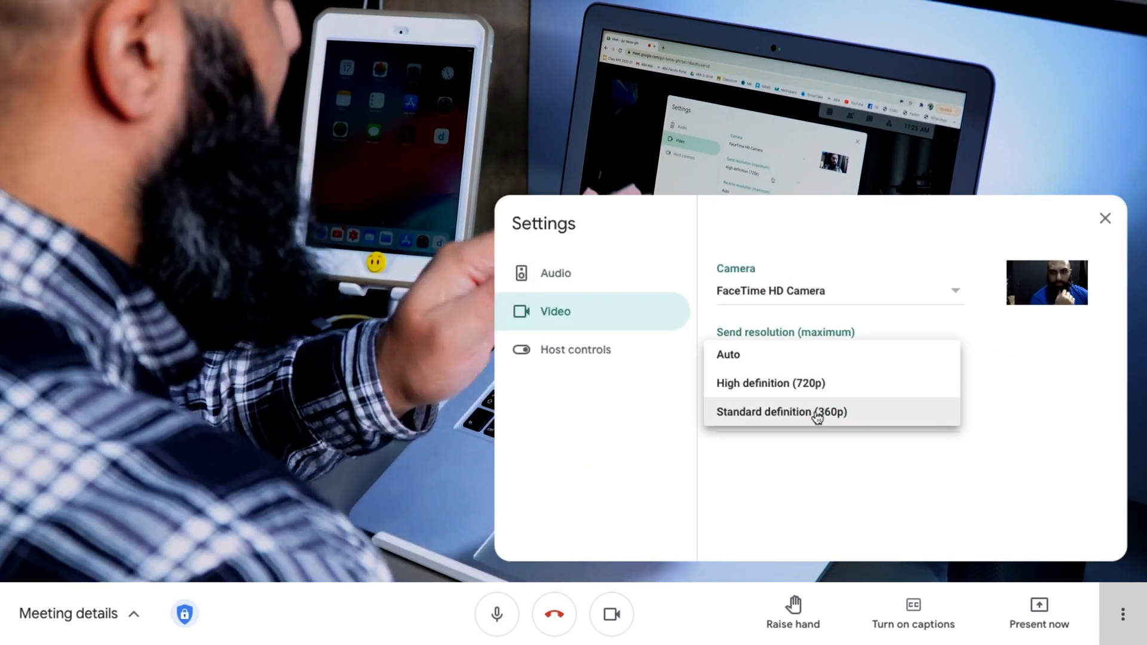
{"action": "mouse_move", "coordinate": [893, 418]}
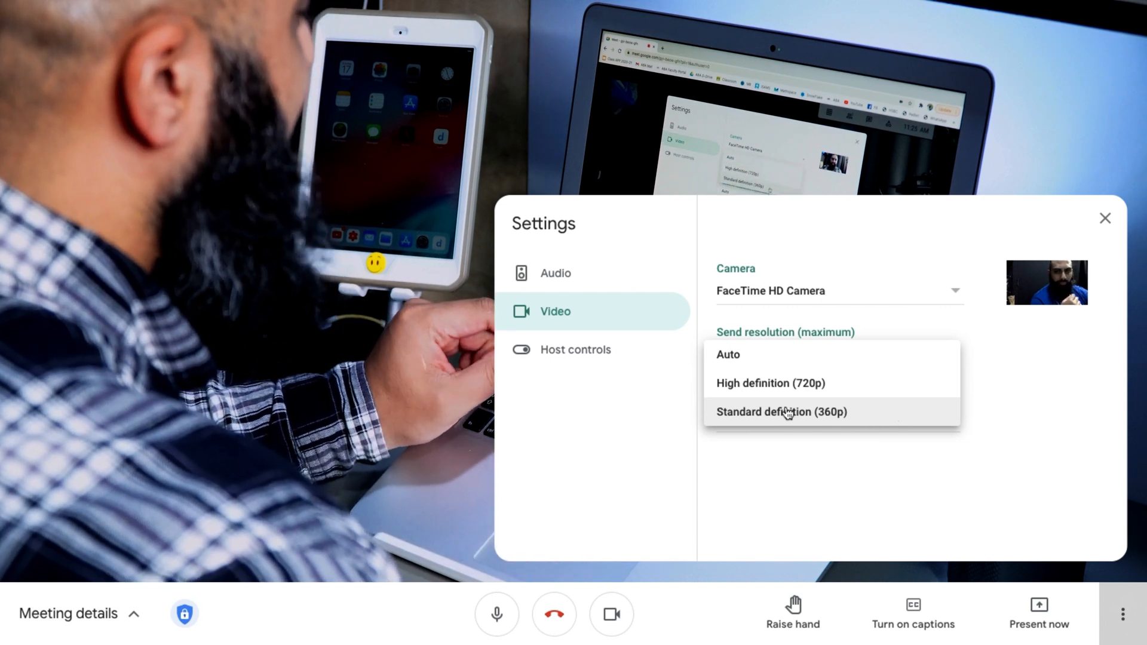
{"action": "left_click", "coordinate": [780, 411]}
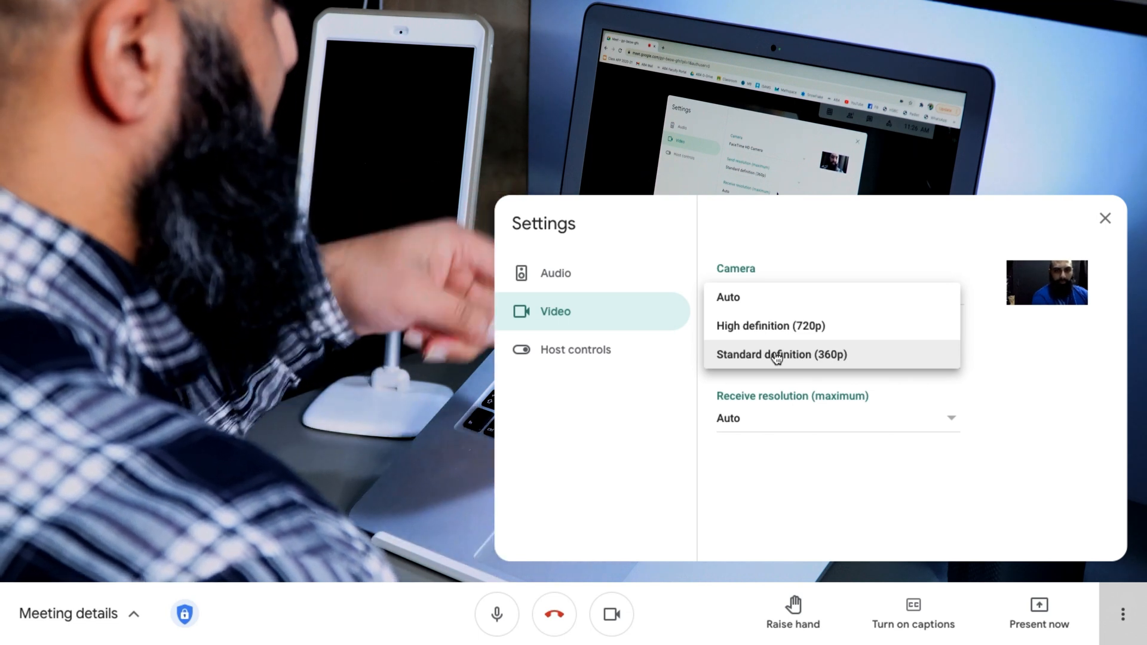
- Set Receive resolution to Standard definition (360p) and close Settings
{"action": "left_click", "coordinate": [780, 353]}
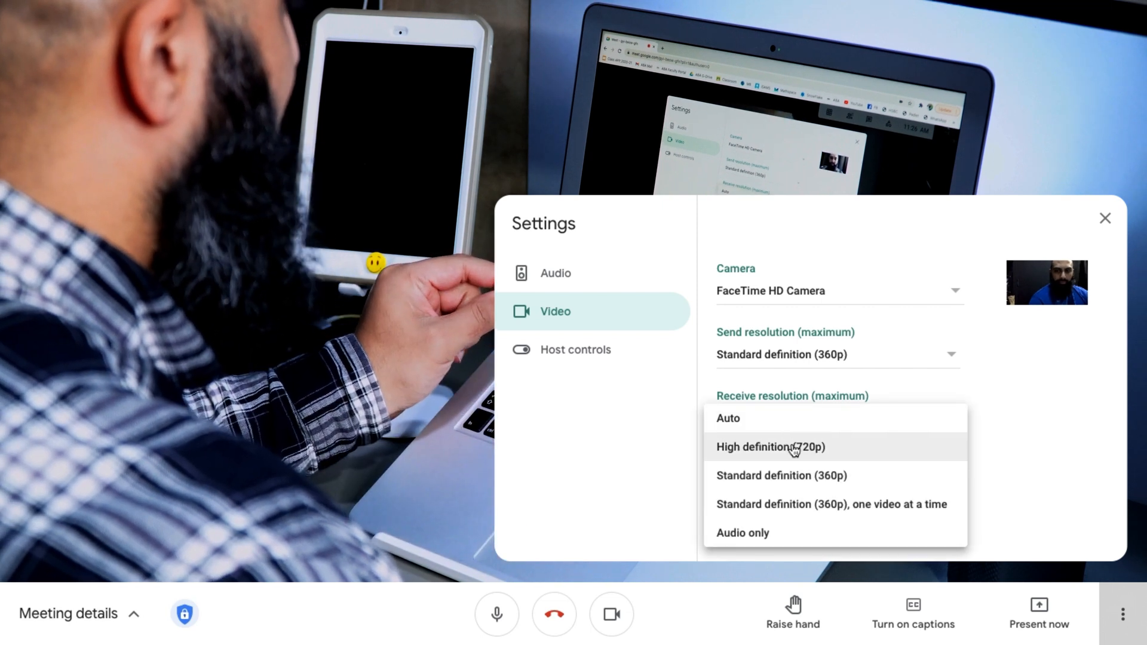
{"action": "mouse_move", "coordinate": [796, 476]}
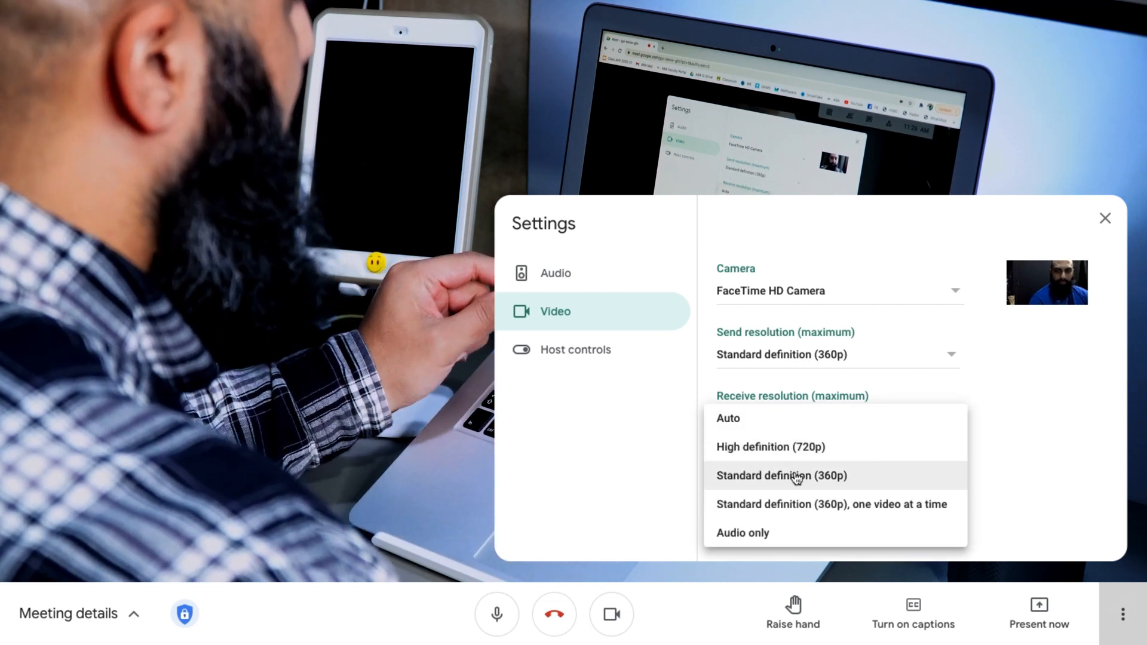
{"action": "mouse_move", "coordinate": [832, 516]}
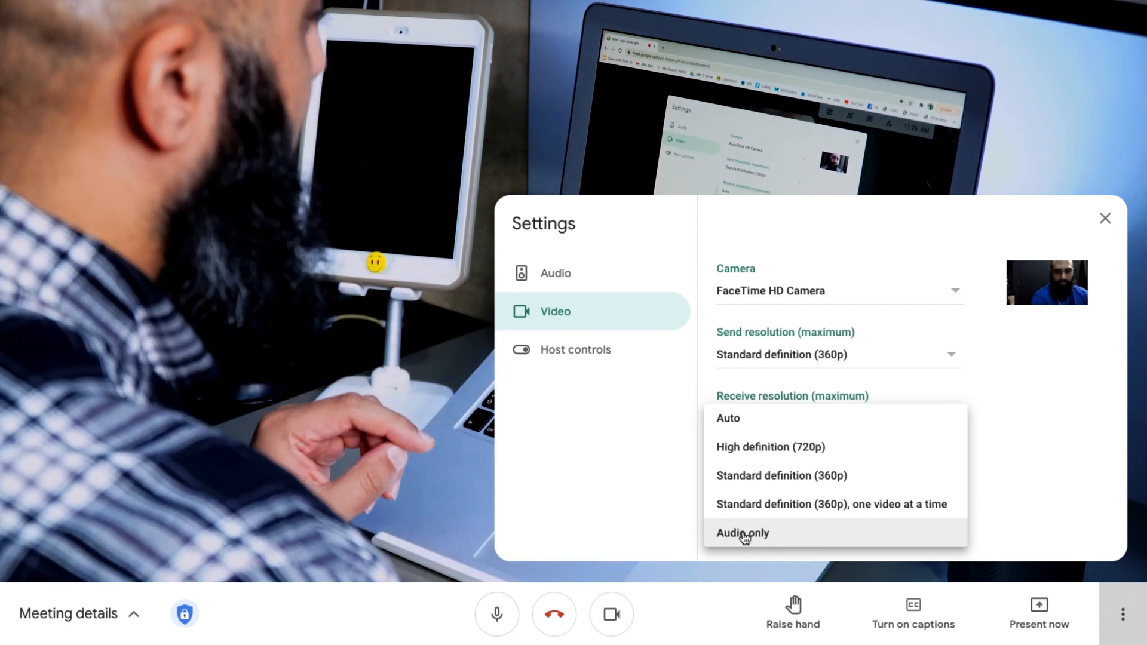
{"action": "mouse_move", "coordinate": [781, 475]}
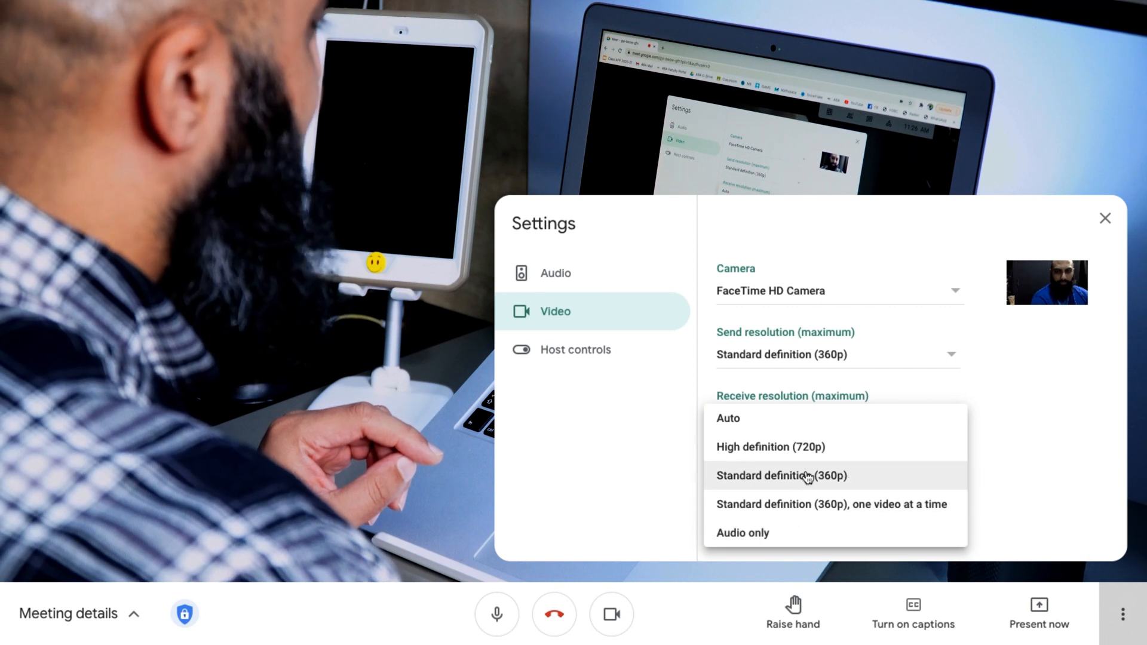
{"action": "left_click", "coordinate": [781, 476]}
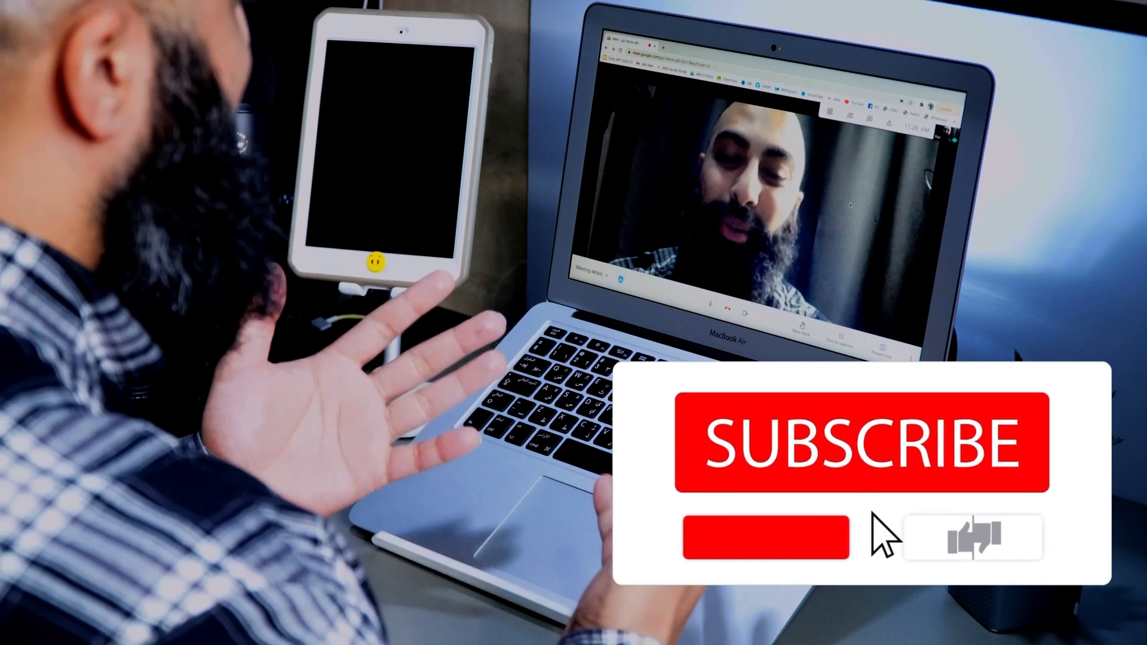
{"action": "left_click", "coordinate": [863, 440]}
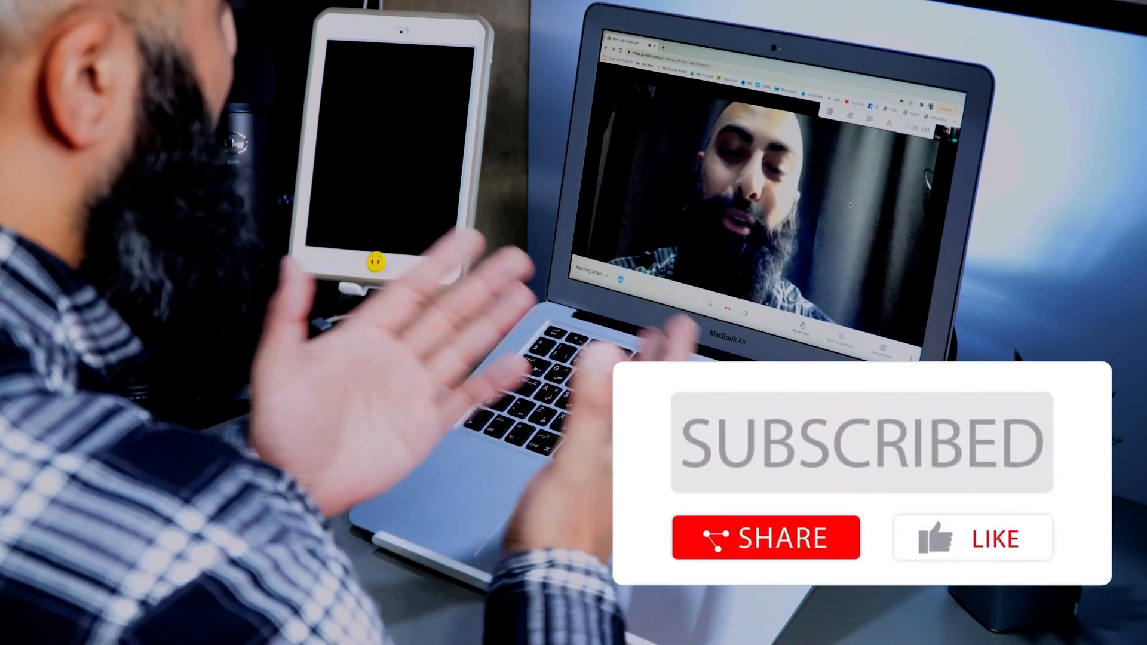